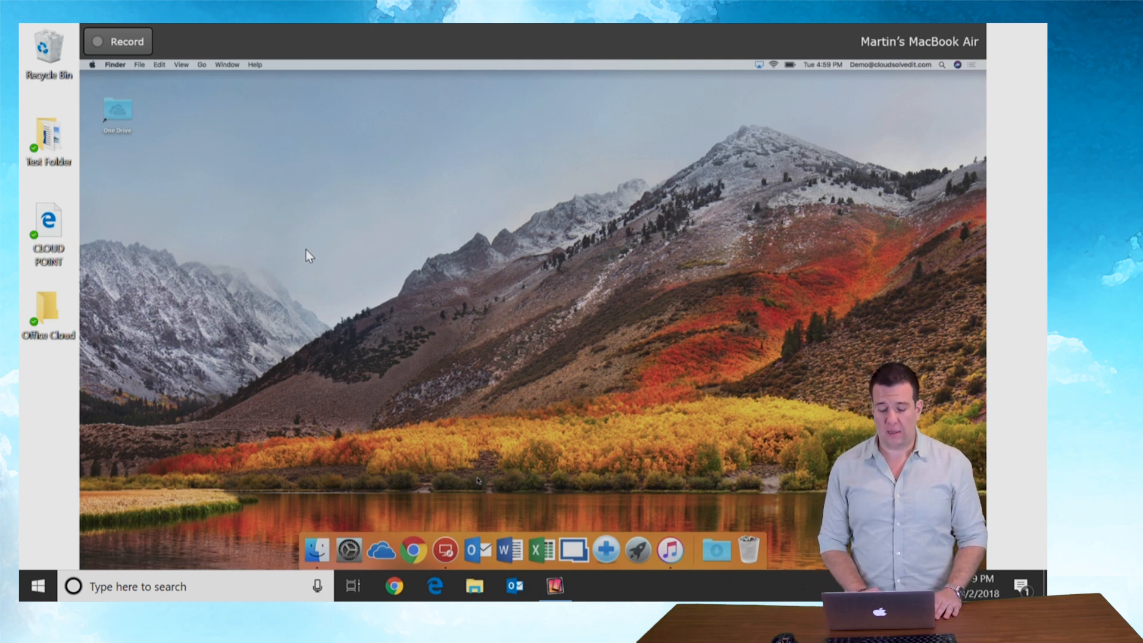
Step: Launch Microsoft Remote Desktop from the Dock, showing its empty connections window
click(444, 550)
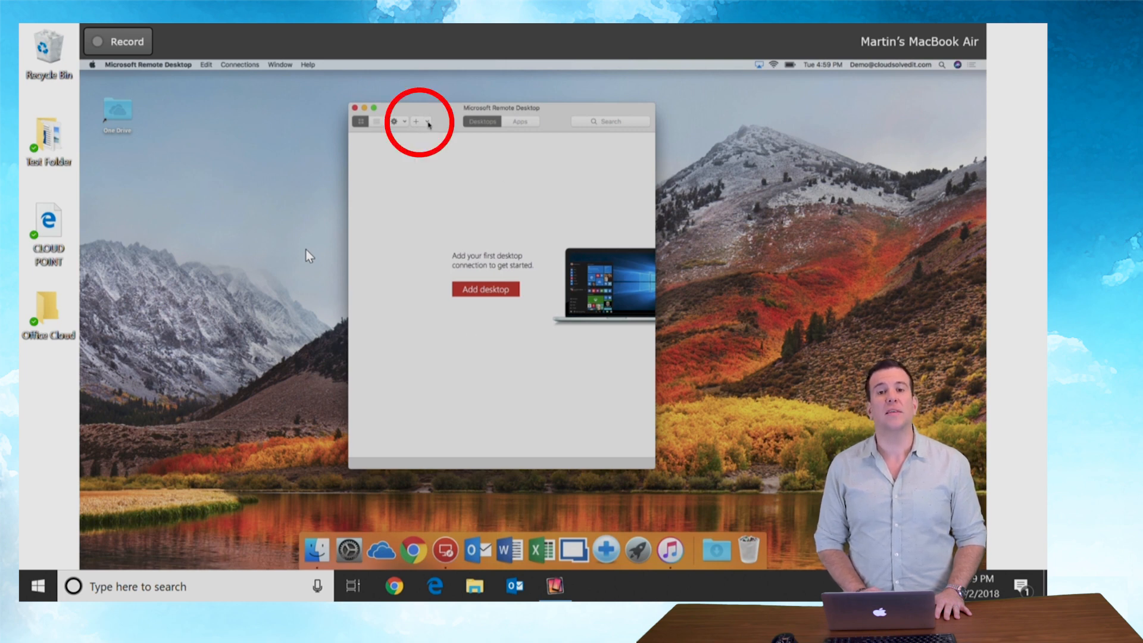
click(417, 122)
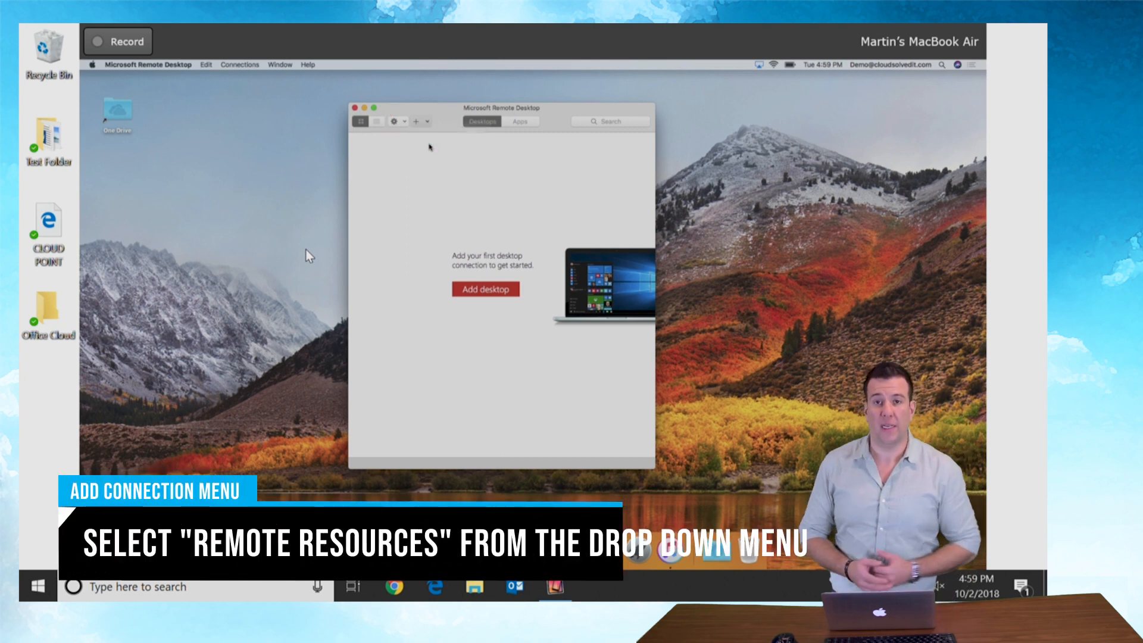
click(428, 122)
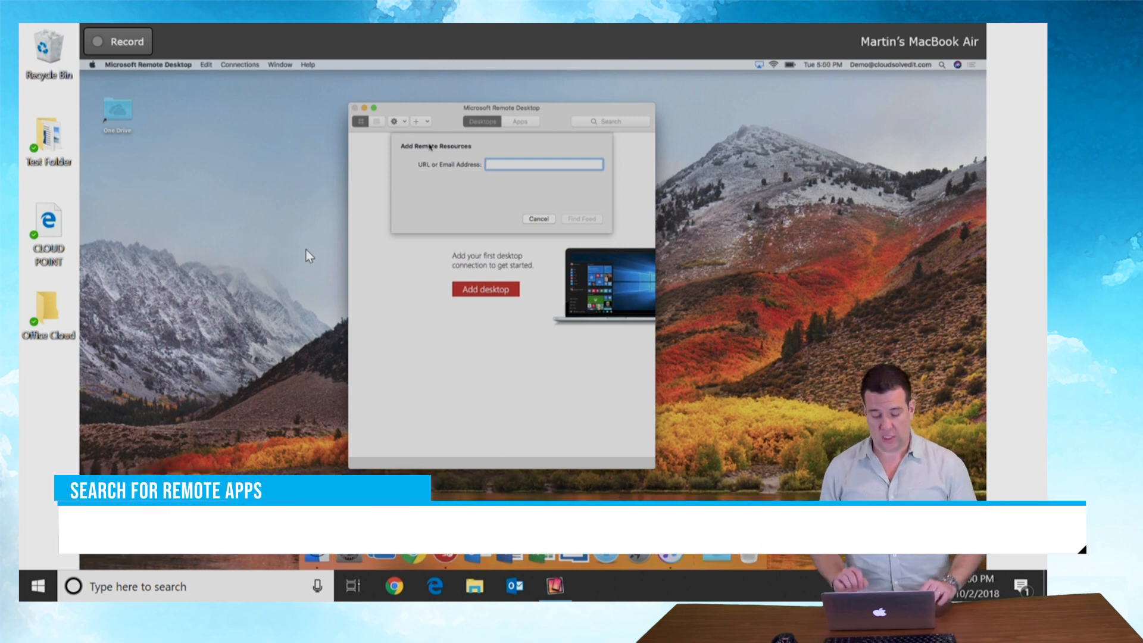
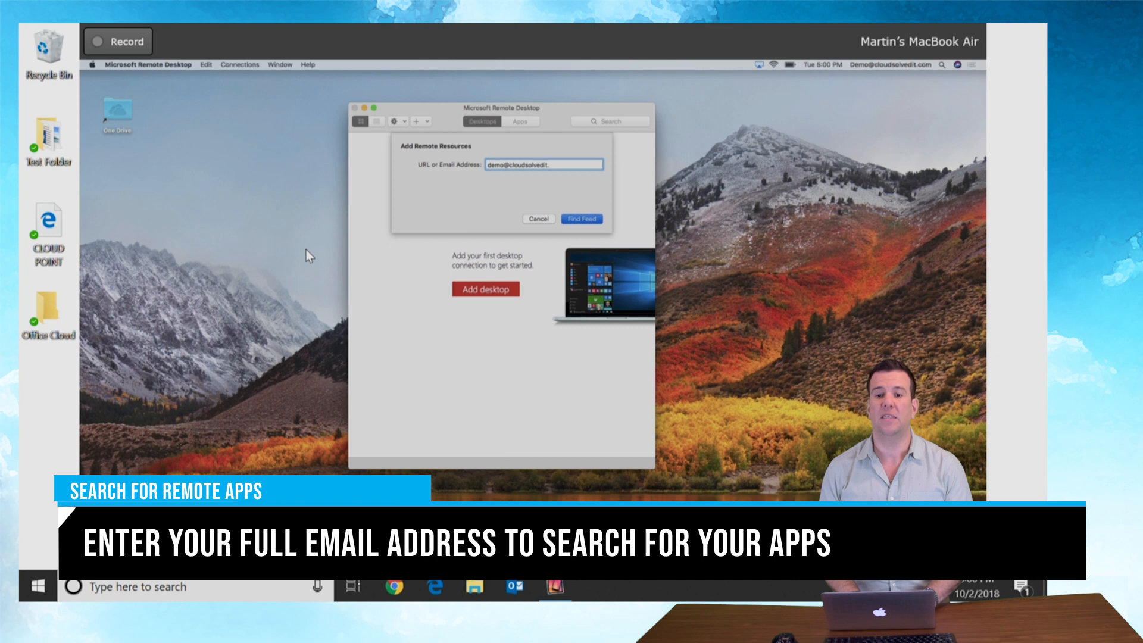
click(583, 218)
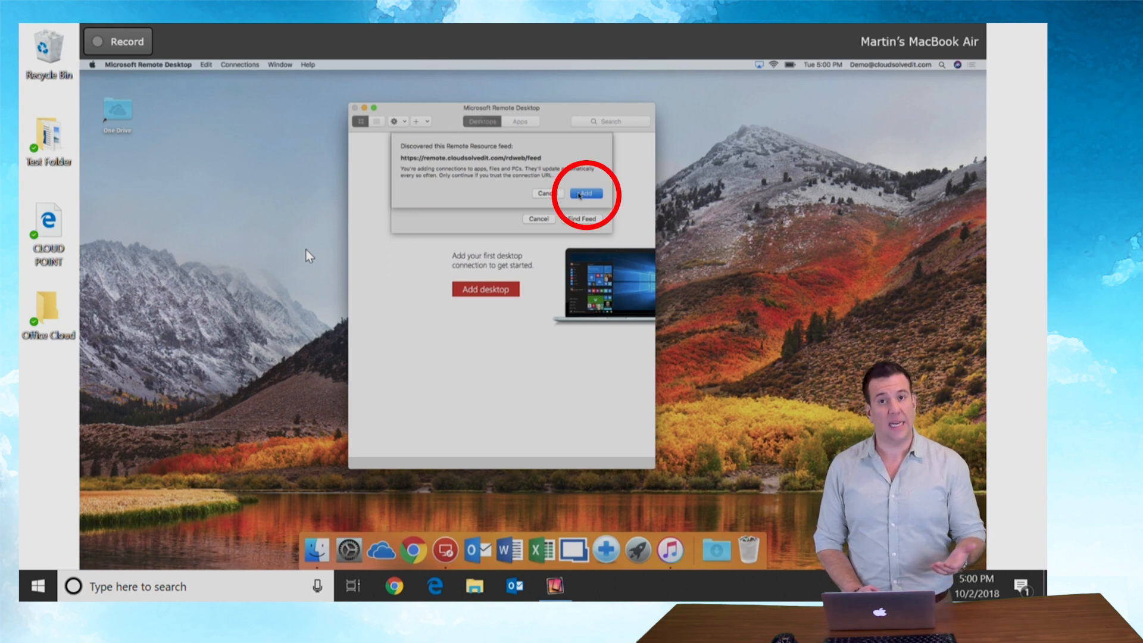
Step: Accept the discovered feed and bring up the User Account choices on the add-resources form
click(585, 192)
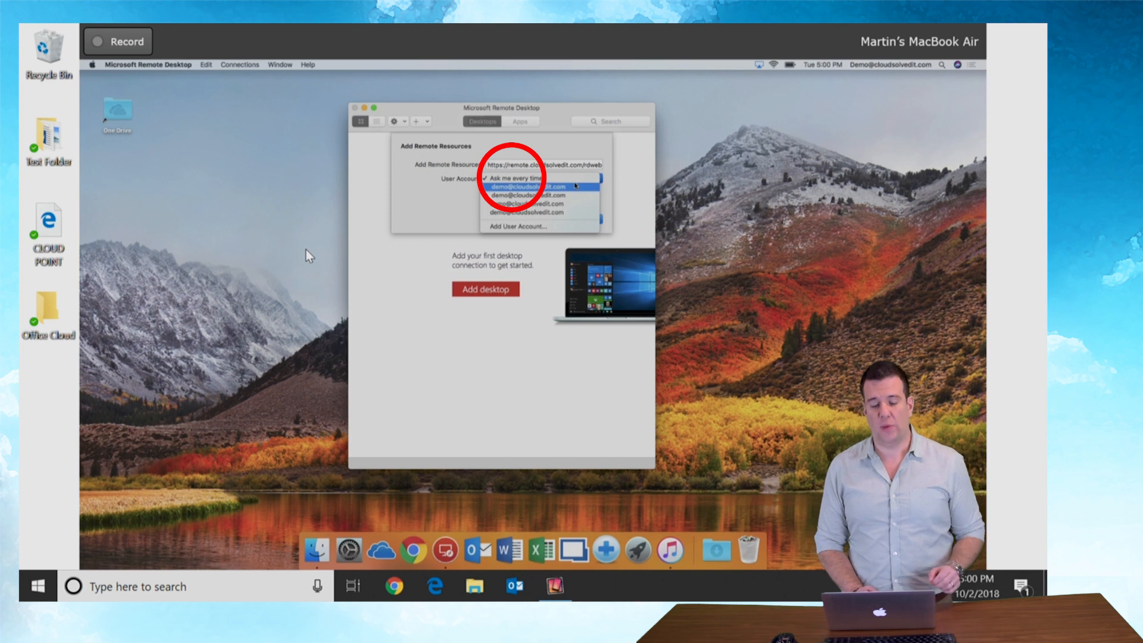
click(514, 178)
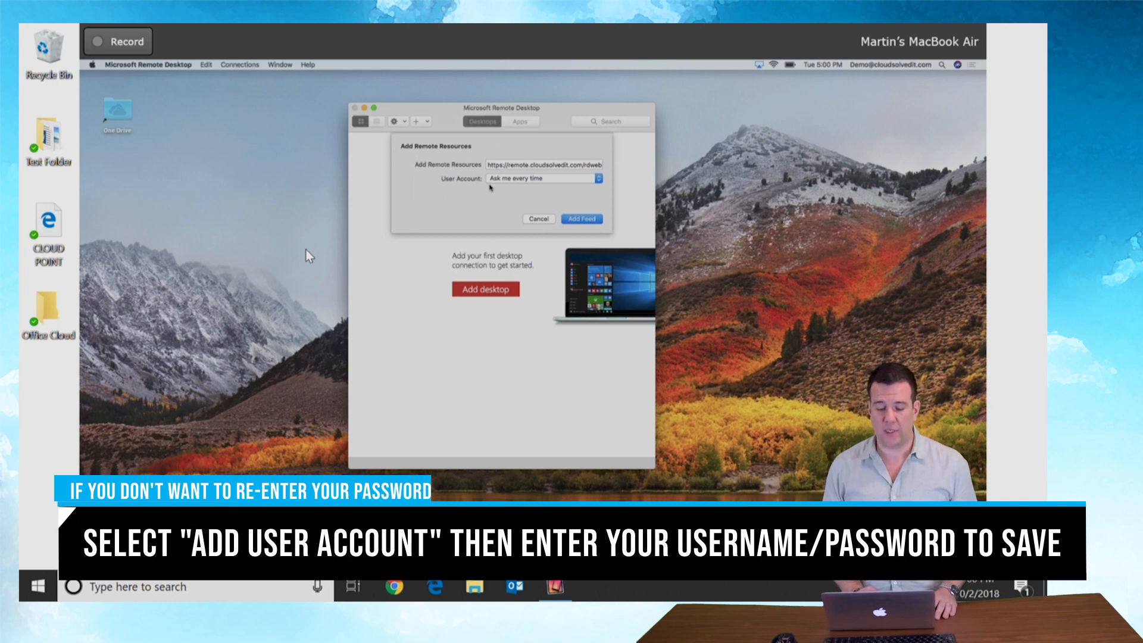
click(543, 177)
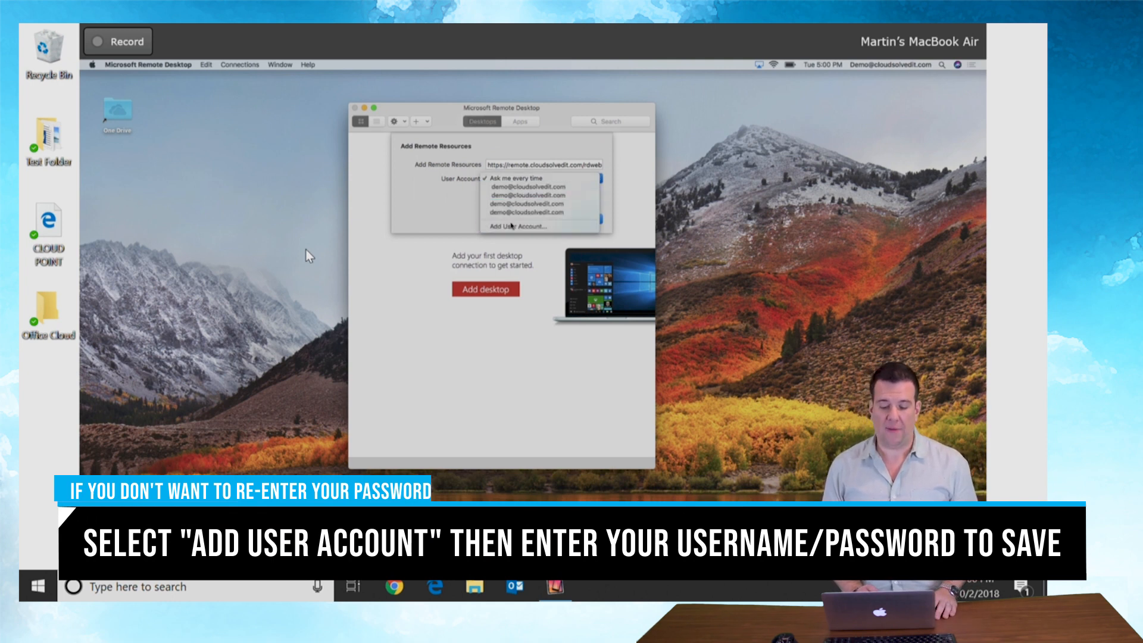
click(517, 227)
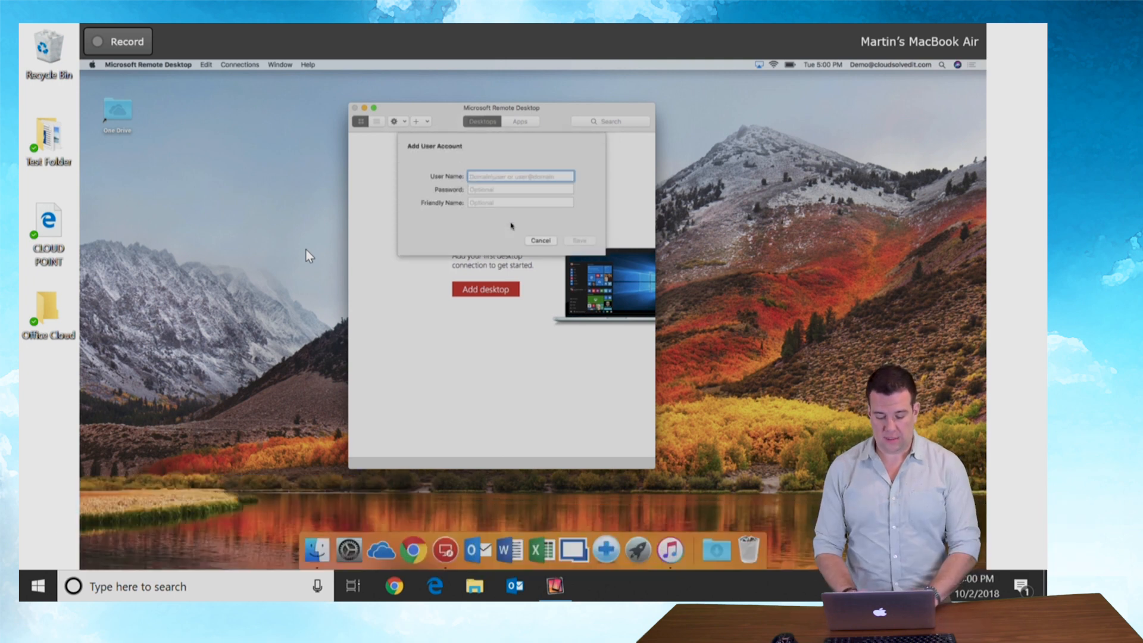
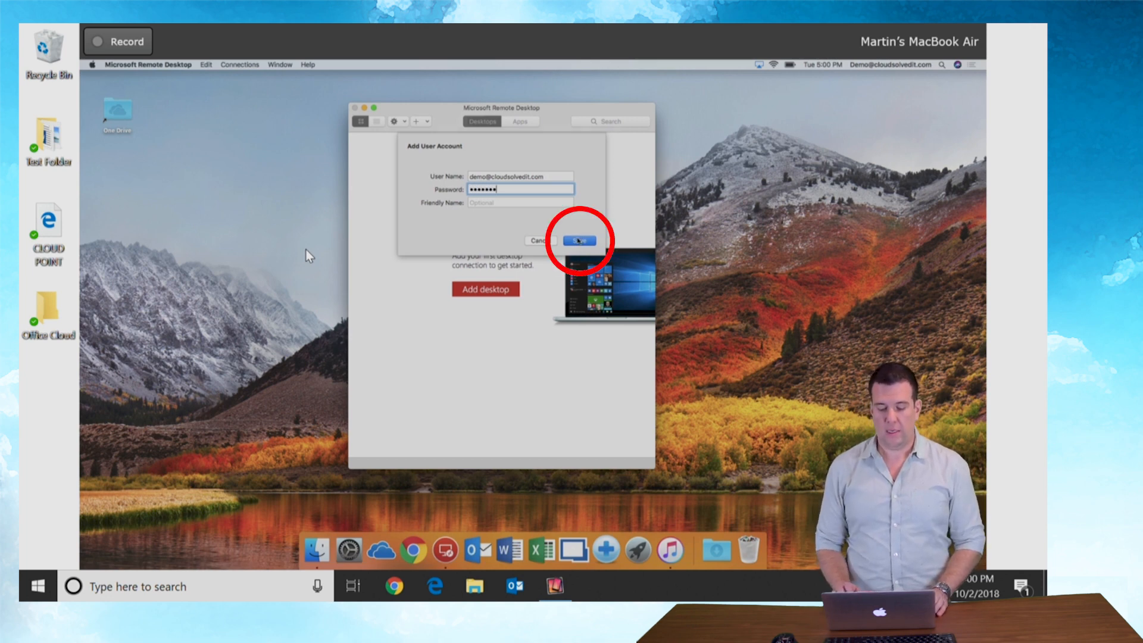
click(579, 241)
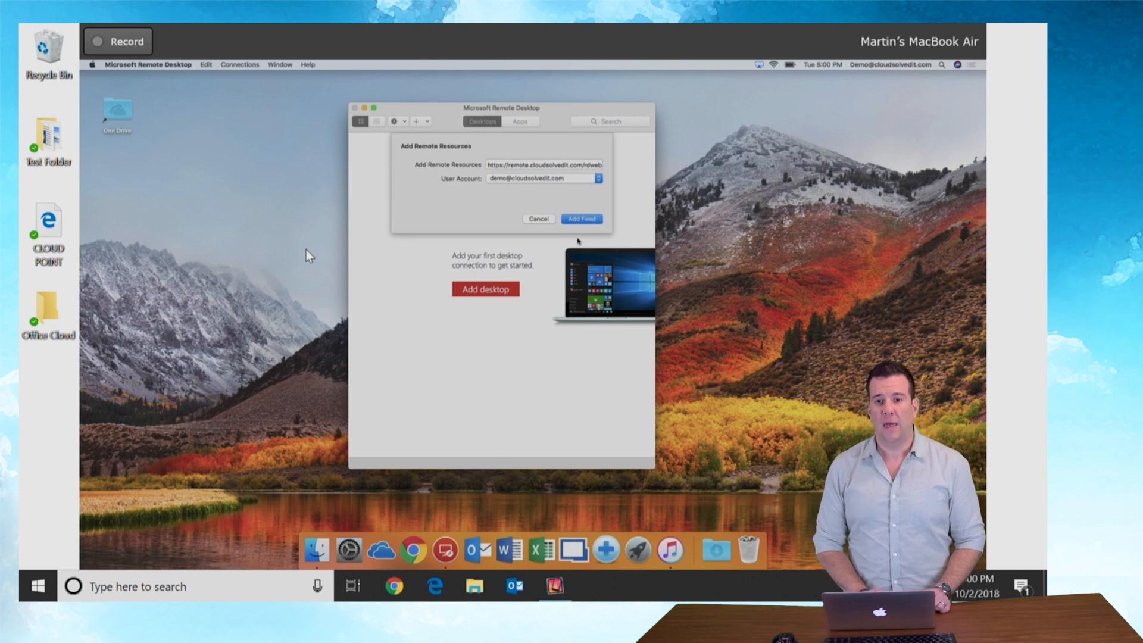
click(581, 218)
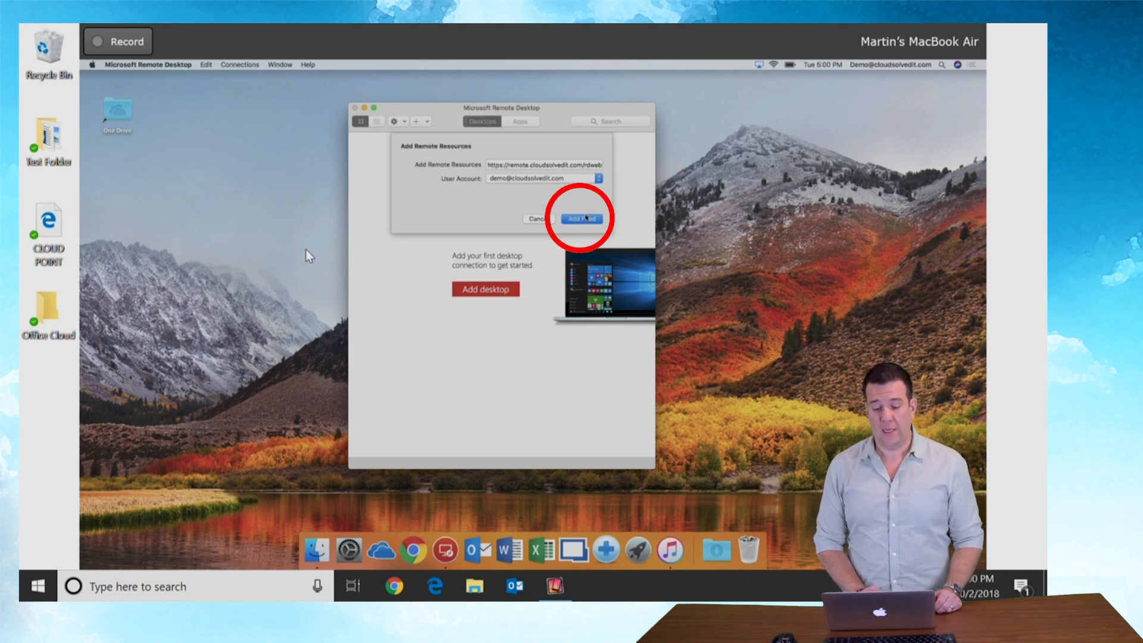
Step: Add the feed listing nine work apps and launch QuickBooks Pro 2016 under Work Resources
click(581, 218)
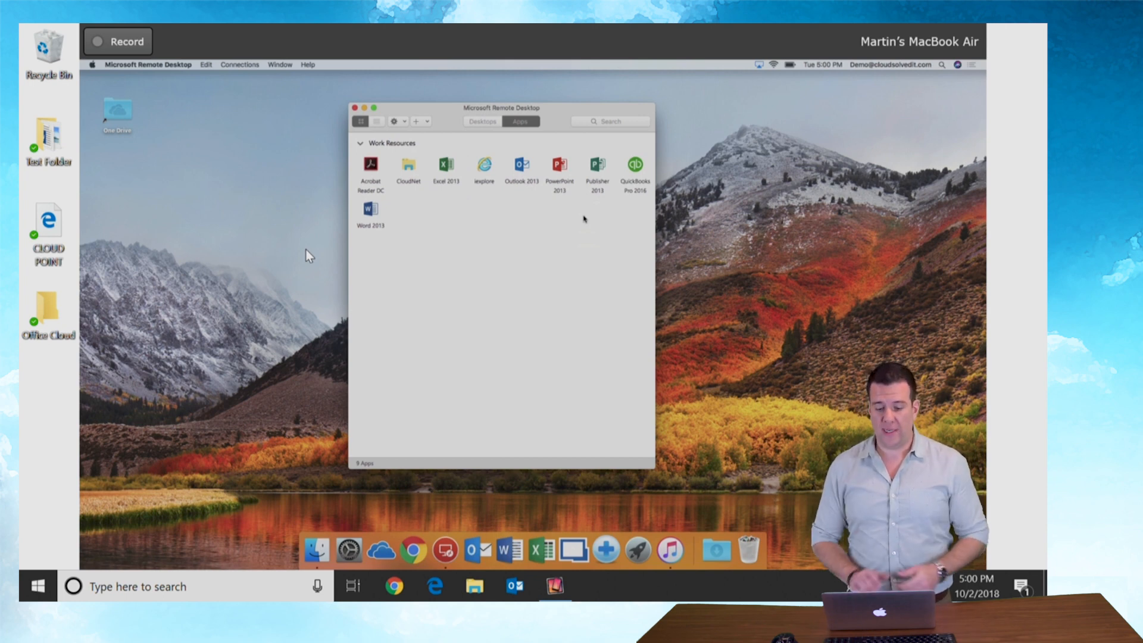
double_click(633, 165)
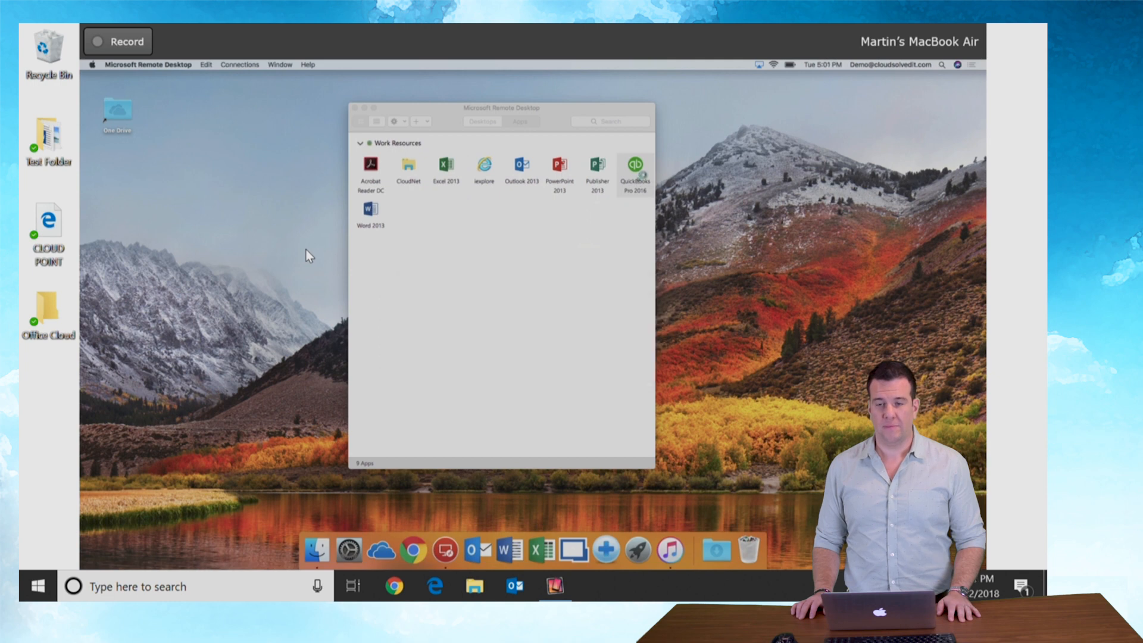
double_click(633, 164)
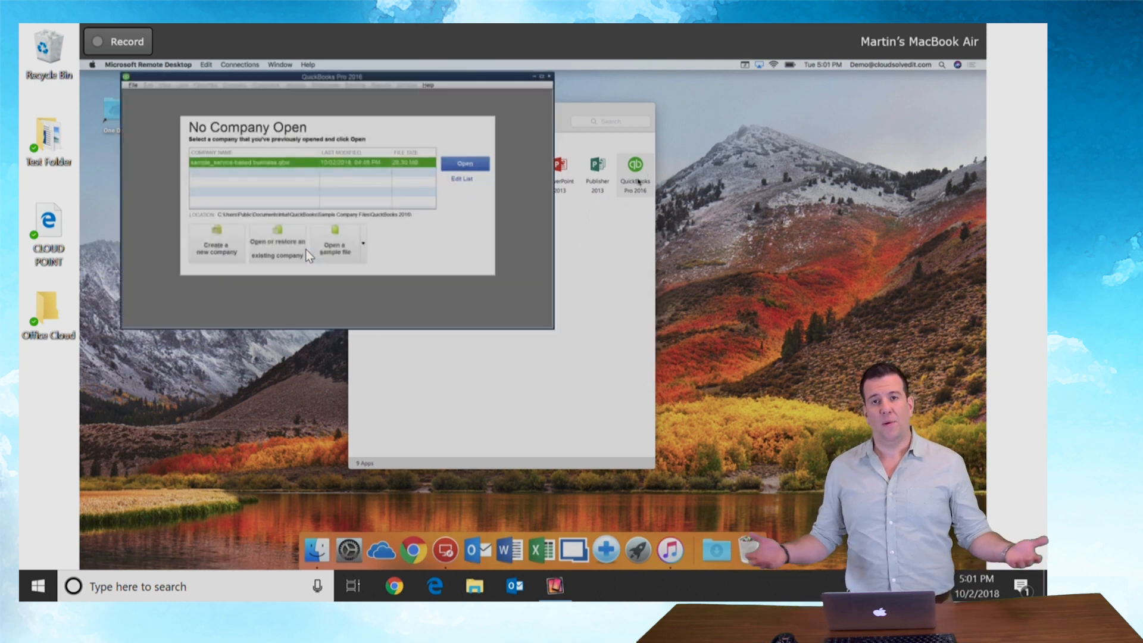